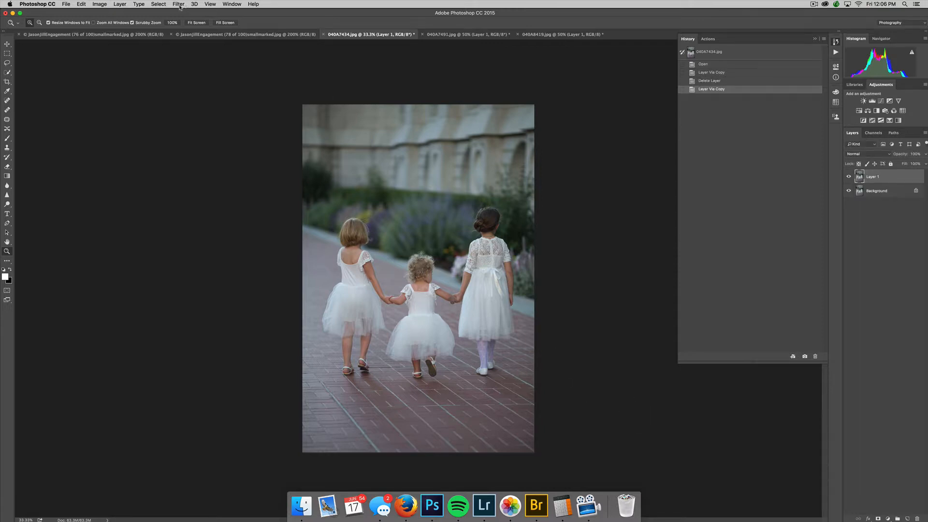
Step: Launch the Camera Raw Filter on the duplicated Layer 1 from the Filter menu
click(177, 4)
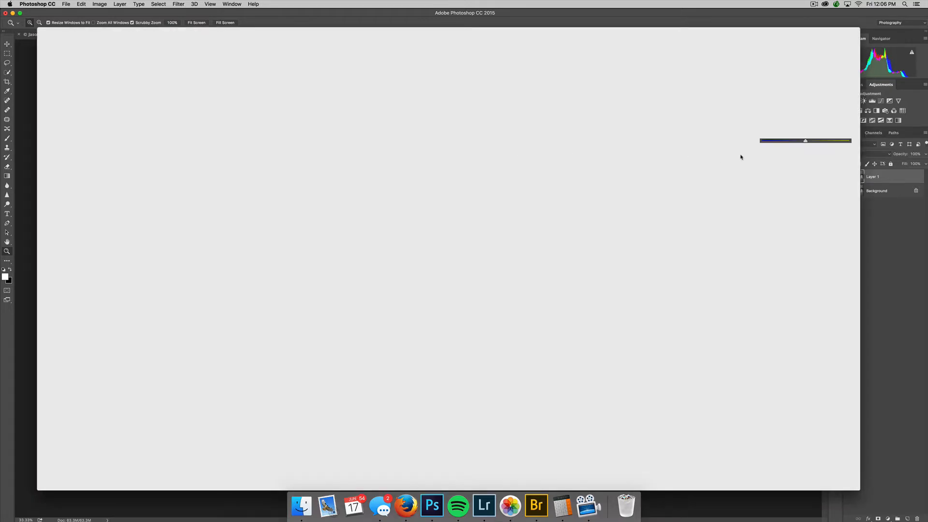
mouse_move(751, 160)
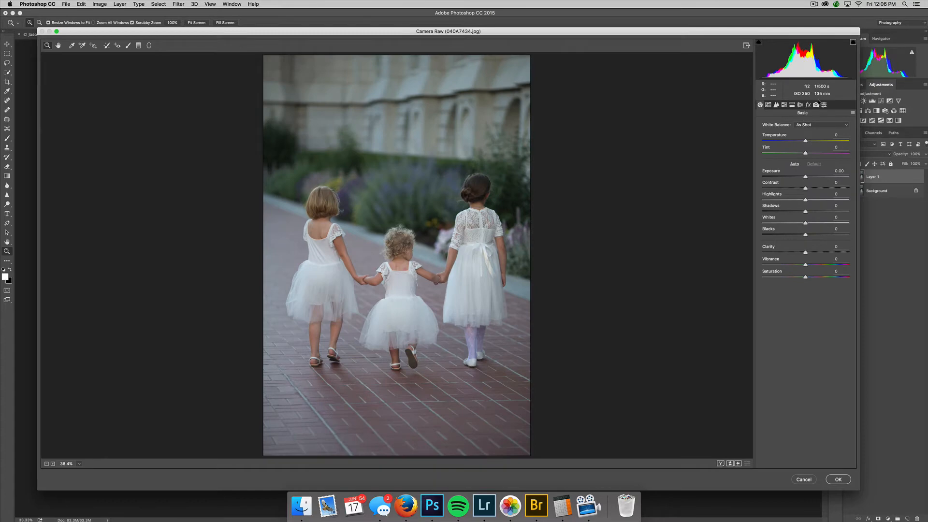
Step: Apply the Basic Warm Workflow 2 preset from the Camera Raw Presets panel
click(823, 105)
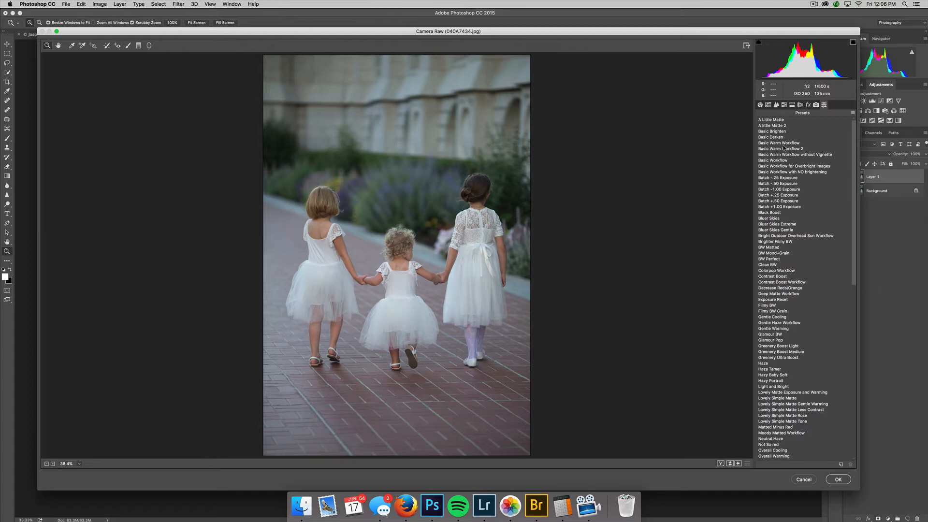
click(781, 149)
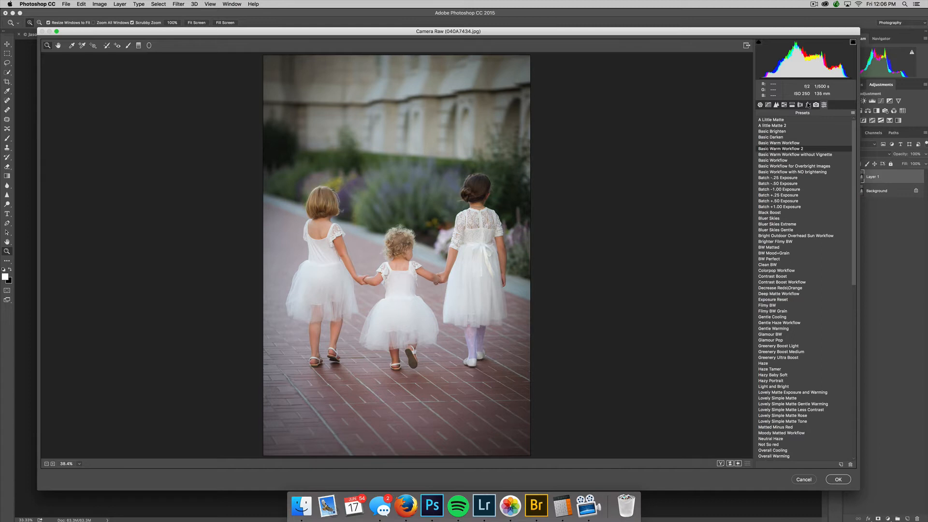
Step: Lower the Post Crop Vignetting Amount in Effects, then return to Basic (exposure +0.50, contrast +25, clarity −14)
click(807, 105)
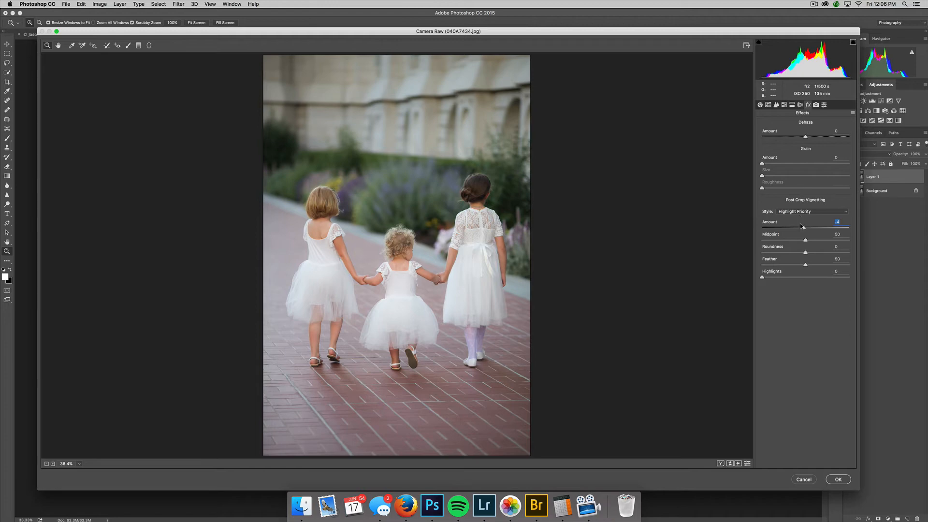
mouse_move(772, 123)
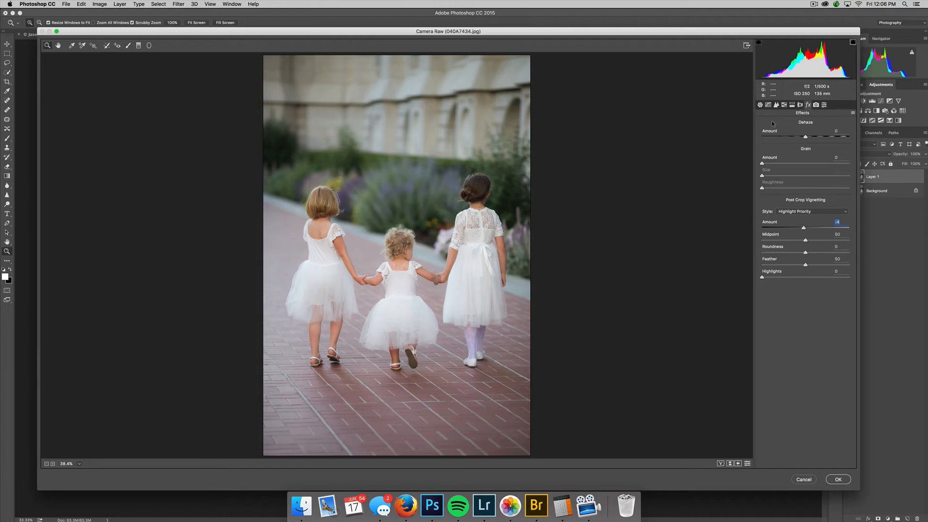
click(760, 105)
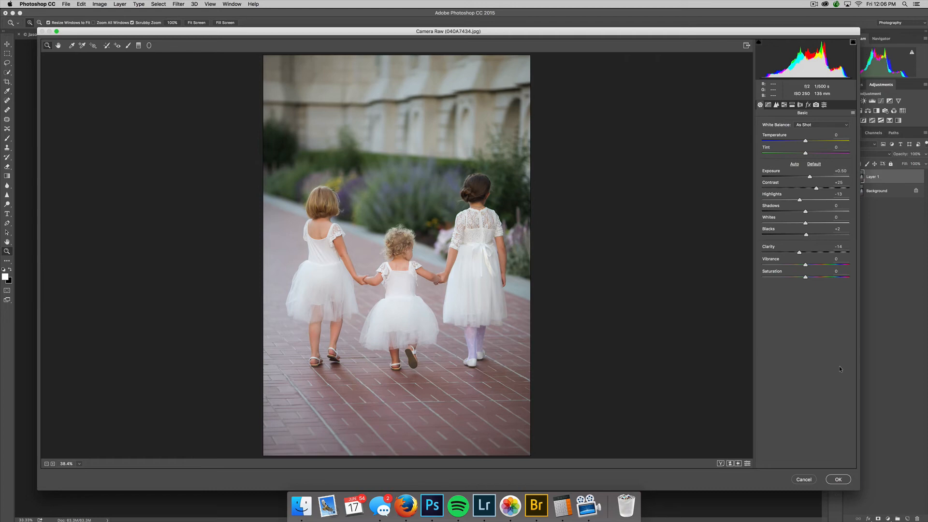
mouse_move(834, 478)
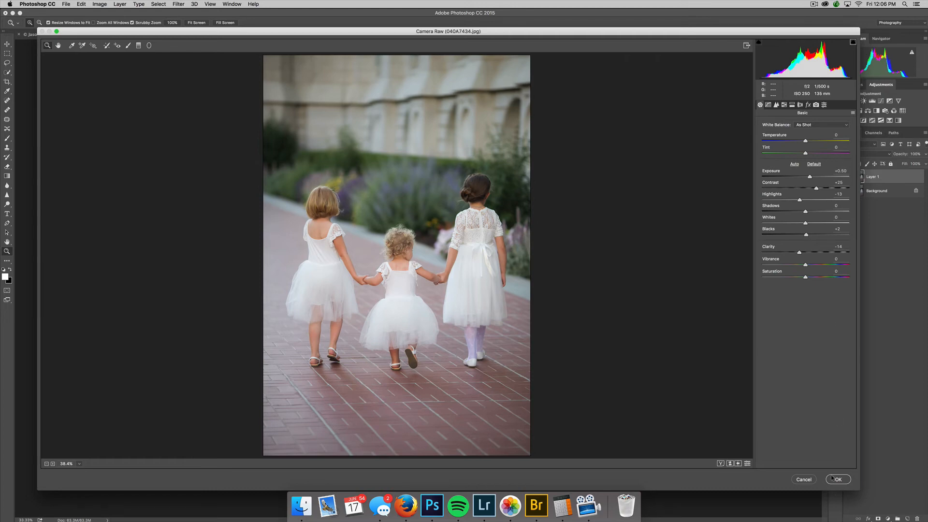
Step: Confirm Camera Raw with OK and begin adjusting Layer 1's opacity in the Layers panel
click(837, 480)
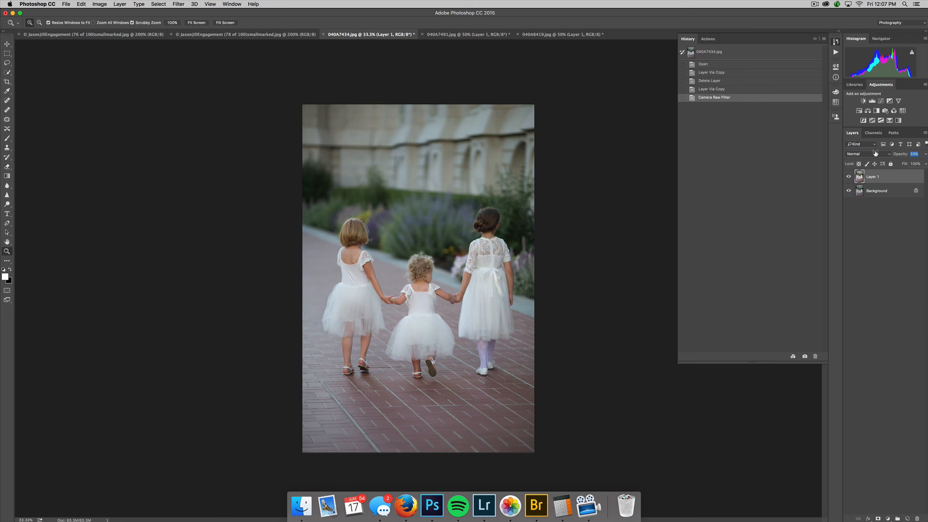
click(916, 154)
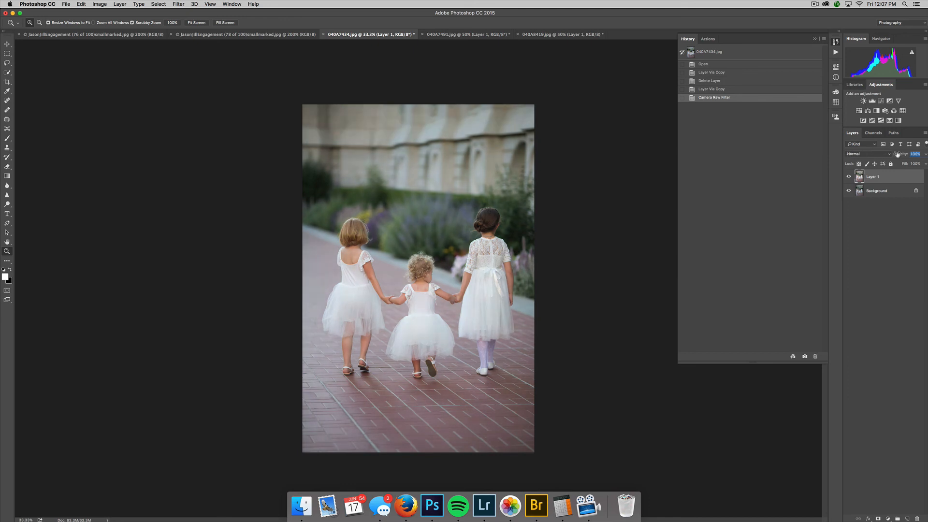